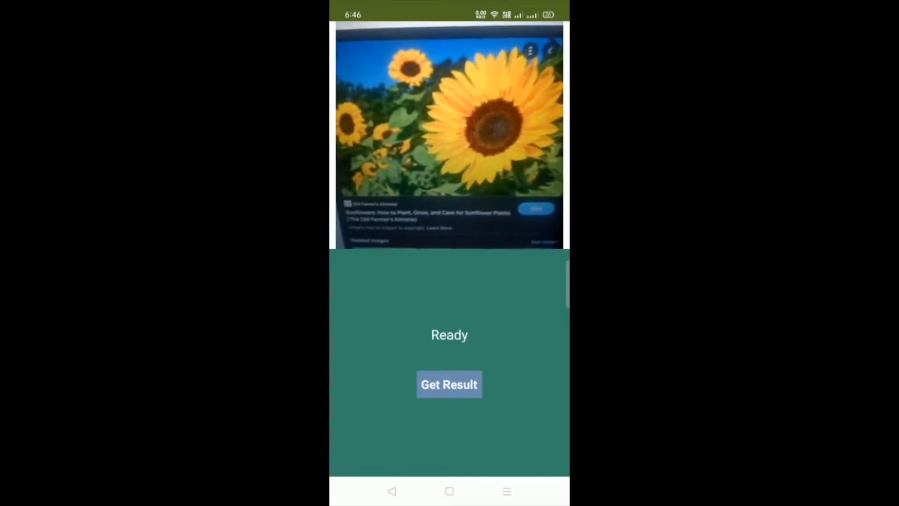
Step: Classify the sunflower picture, getting scores sunflower 0.476, rose 0.318, lotus 0.144
{"action": "left_click", "coordinate": [449, 384]}
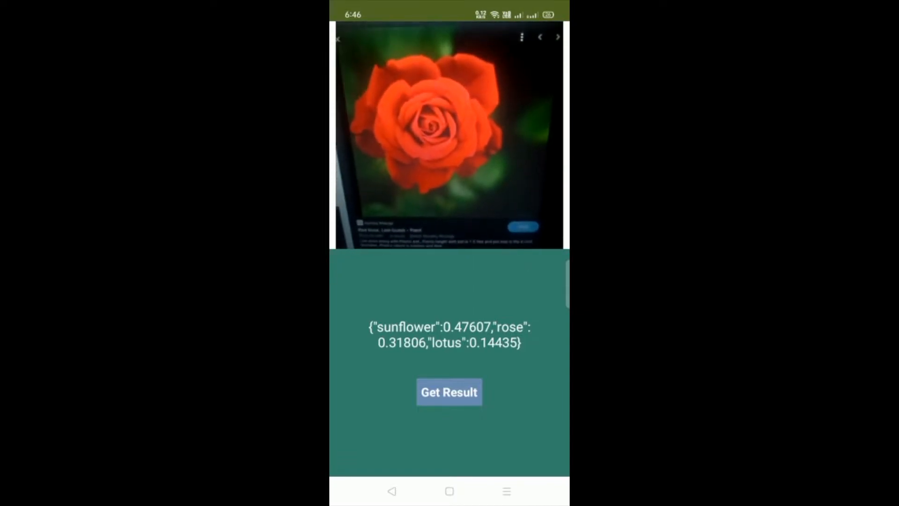
Step: Classify the red rose, getting rose 0.643, lotus 0.257, sunflower 0.089
{"action": "left_click", "coordinate": [449, 392]}
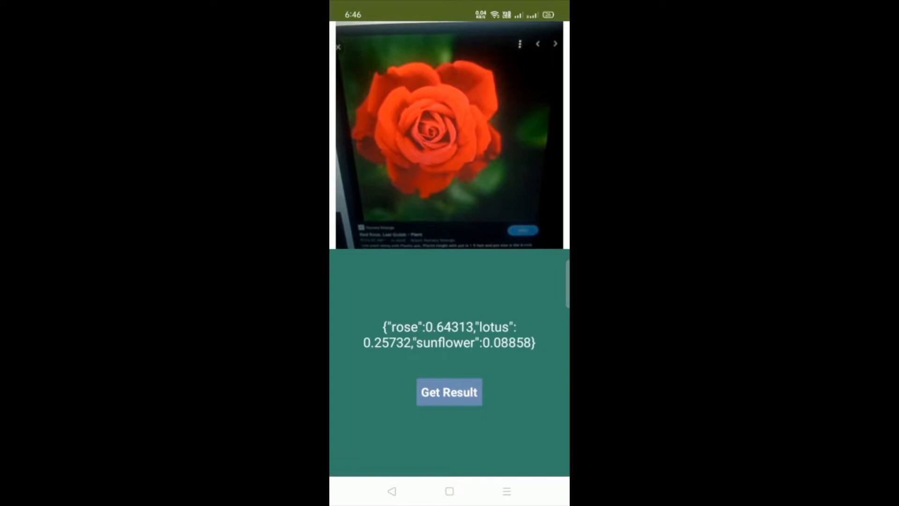